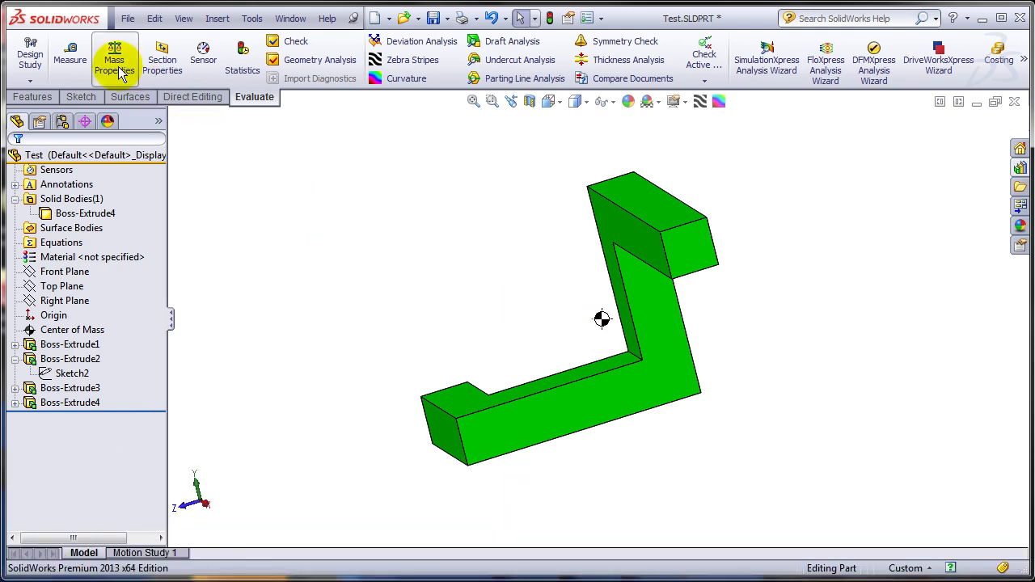
Check the center of mass in Mass Properties, then lengthen the bent bar's end leg by dragging
click(113, 59)
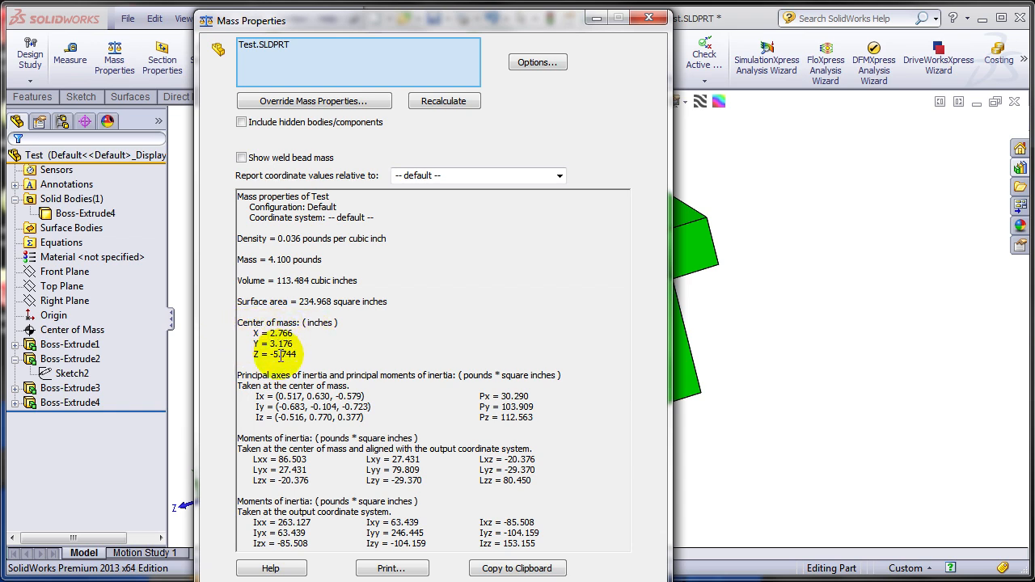
click(70, 388)
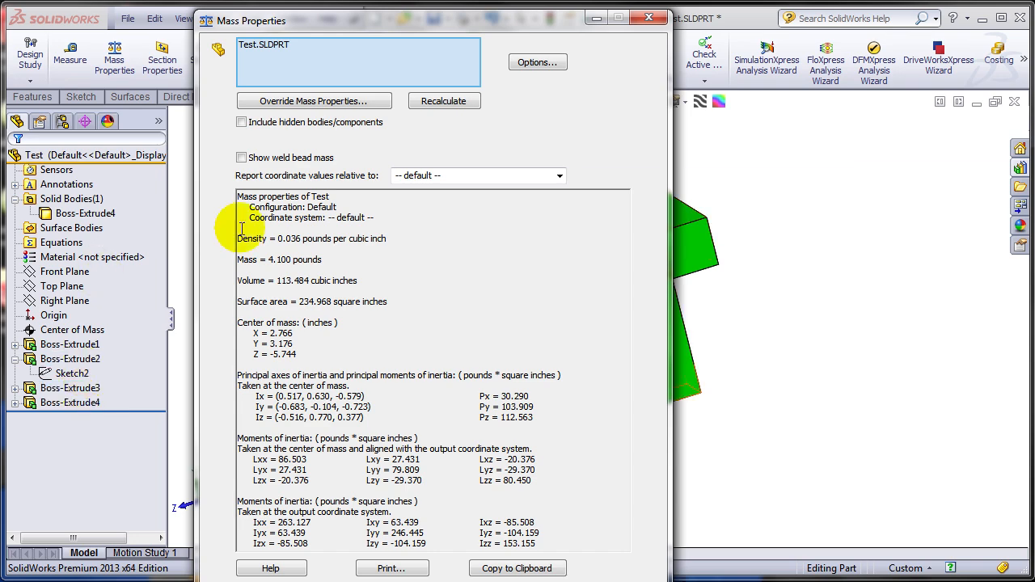
click(646, 16)
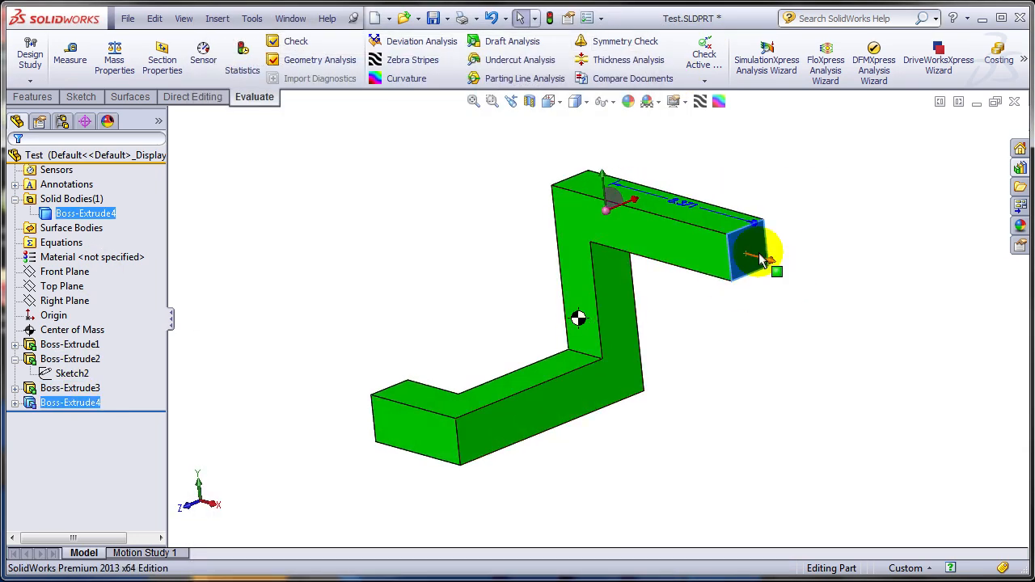
drag(760, 255, 946, 305)
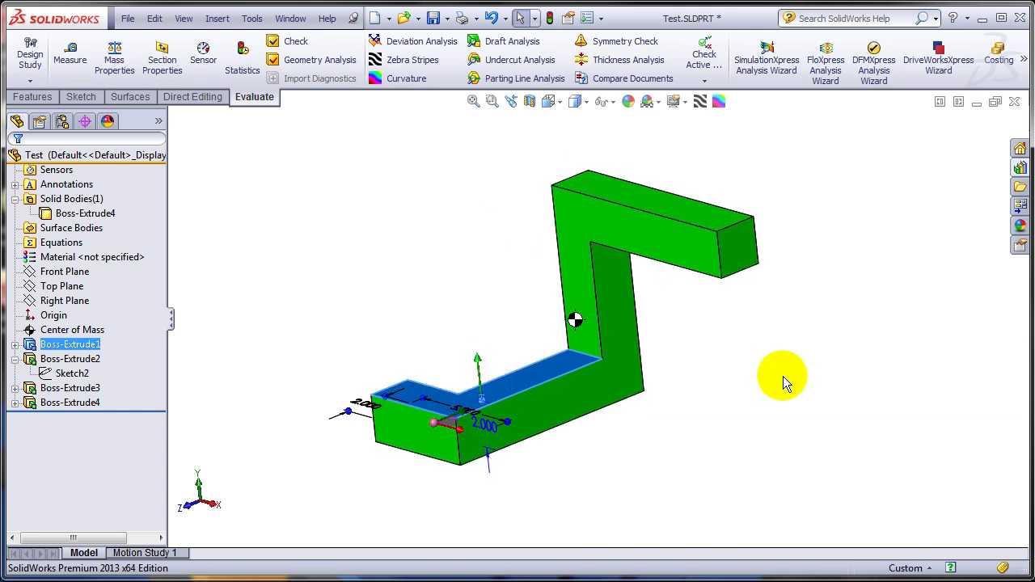
Delete the existing Center of Mass feature from the part
right_click(71, 330)
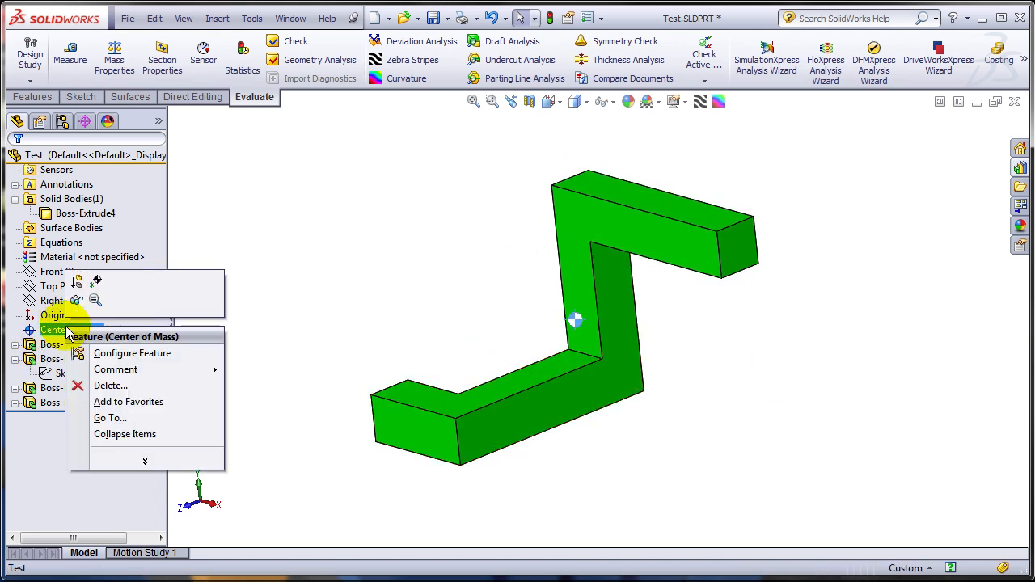
click(110, 385)
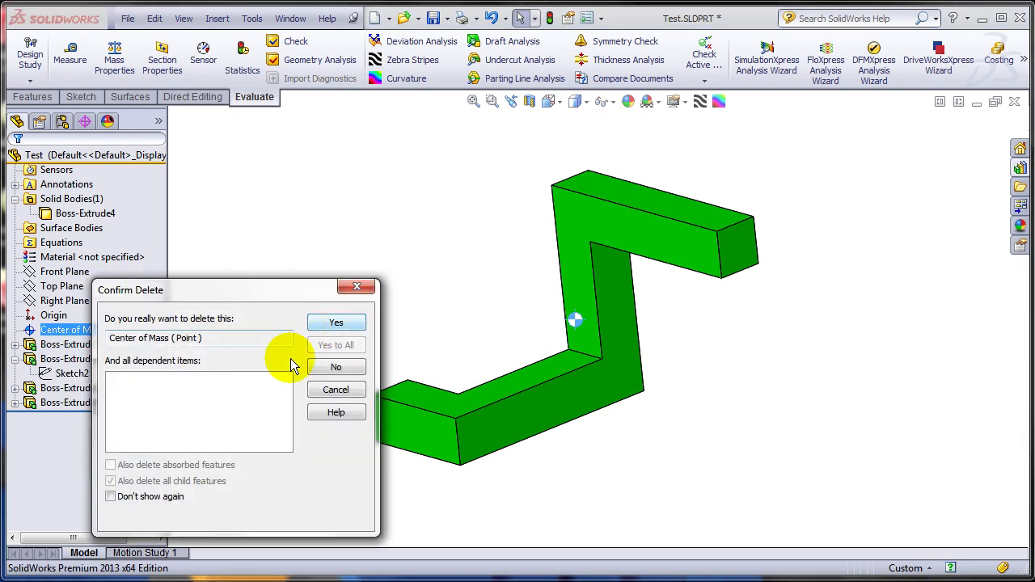
click(336, 321)
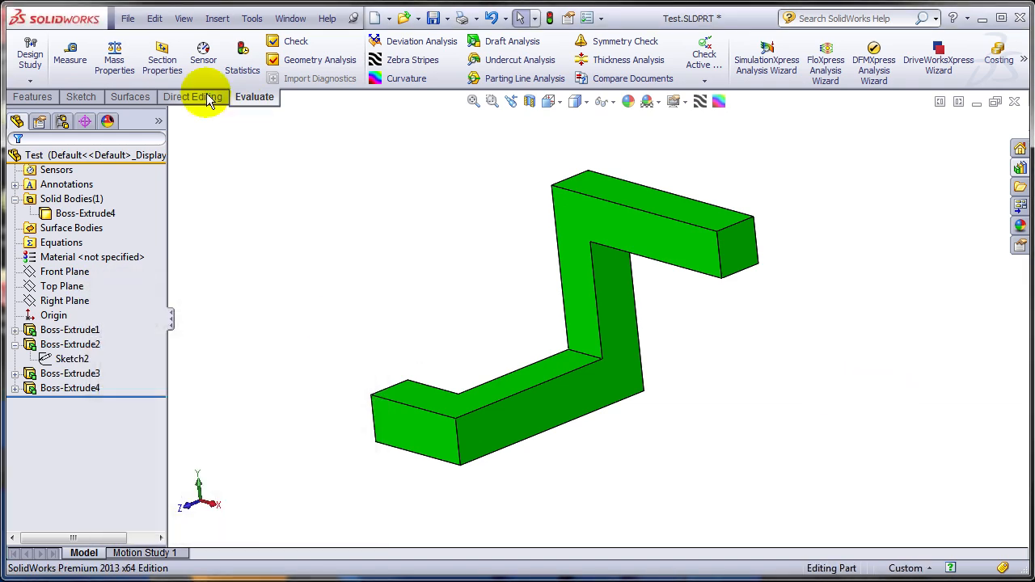
Recreate the center of mass via Mass Properties with Create Center of Mass feature enabled
click(115, 57)
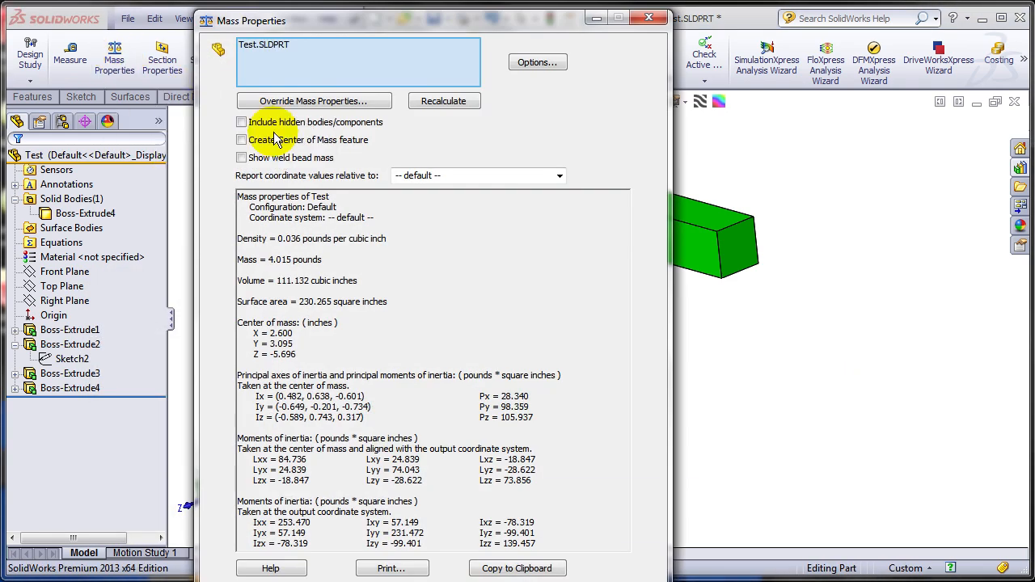
click(241, 139)
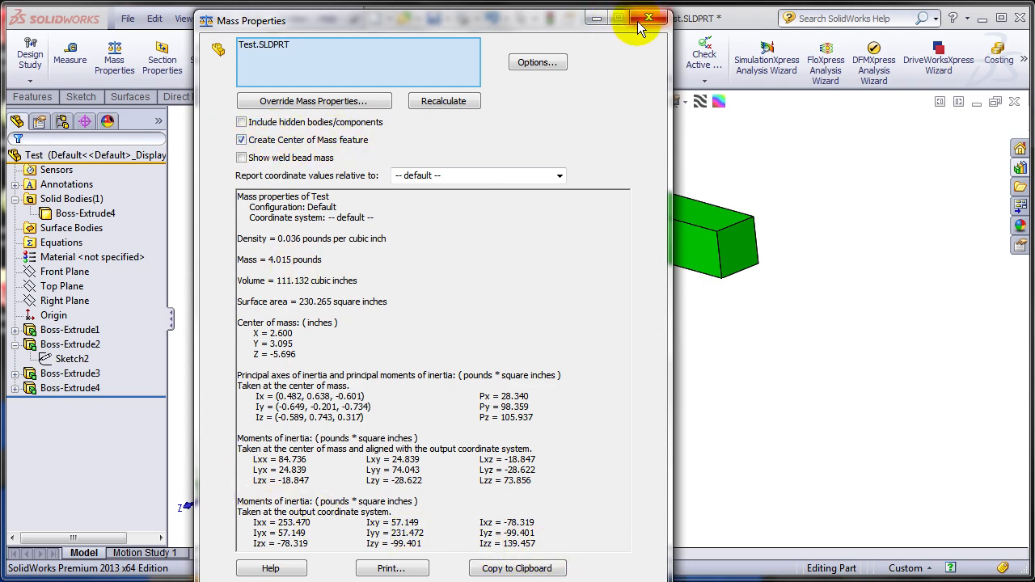
click(647, 16)
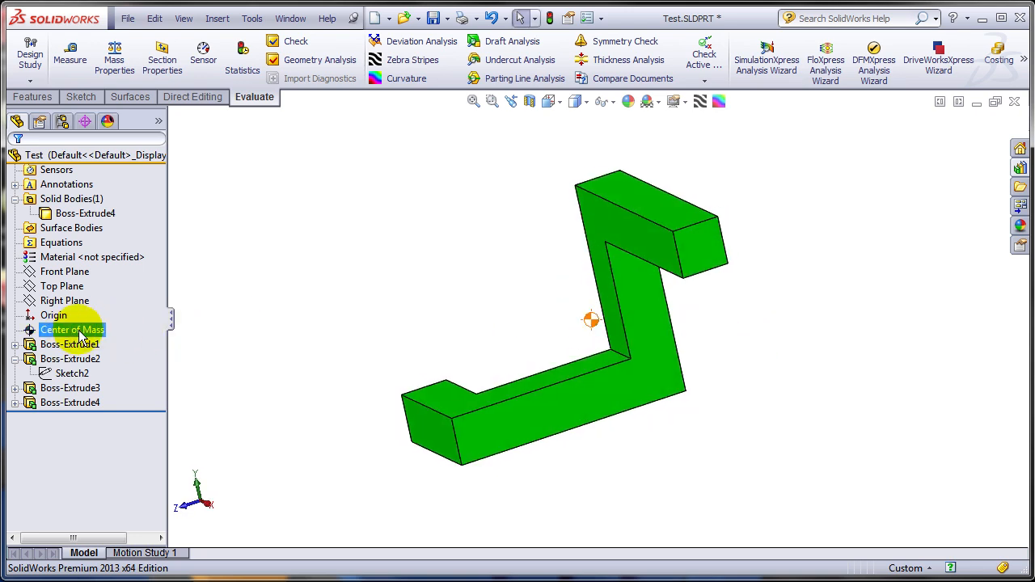
Delete the Center of Mass feature and add it back through the command search for 'ce'
key(Delete)
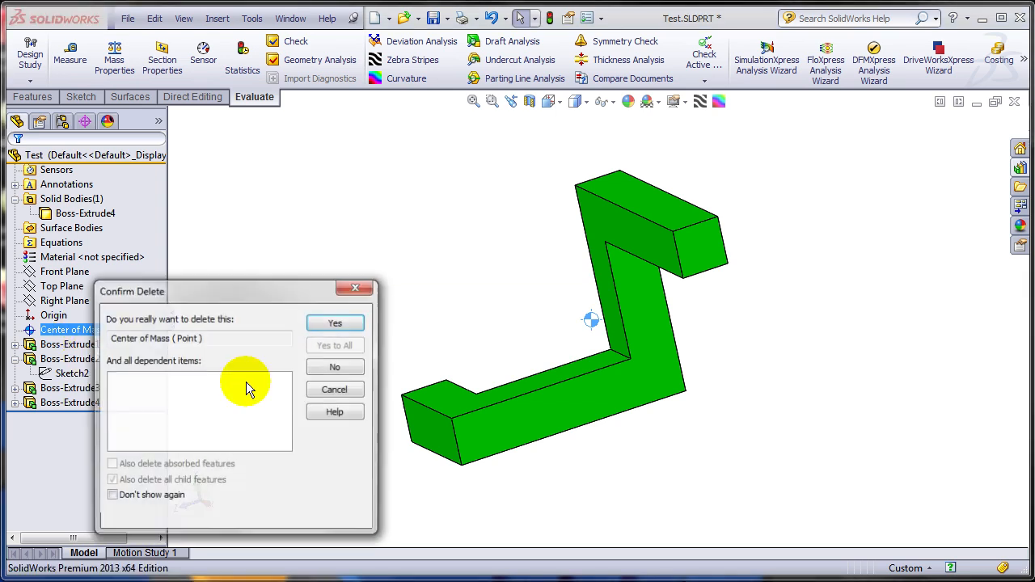
click(333, 324)
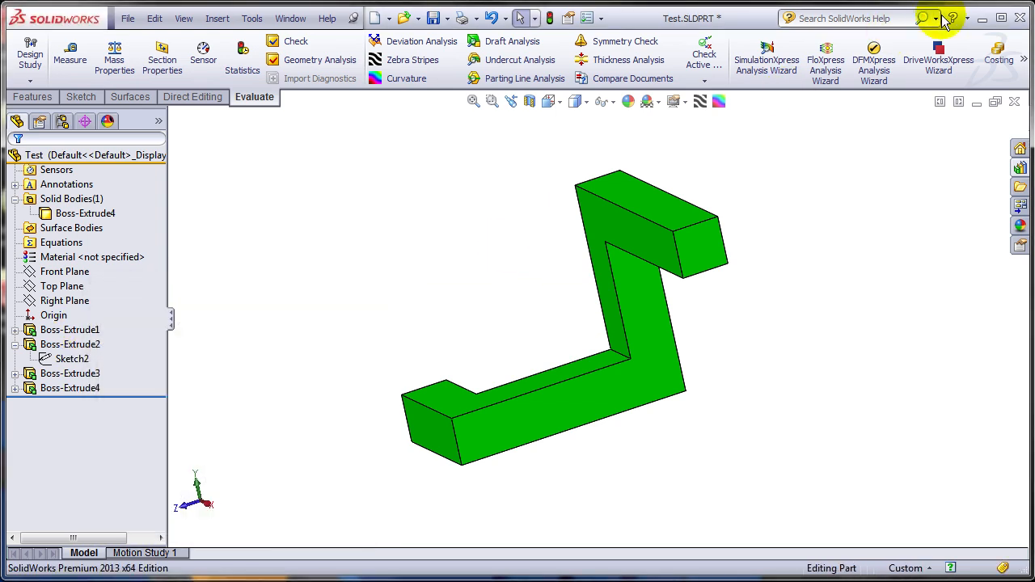
click(937, 18)
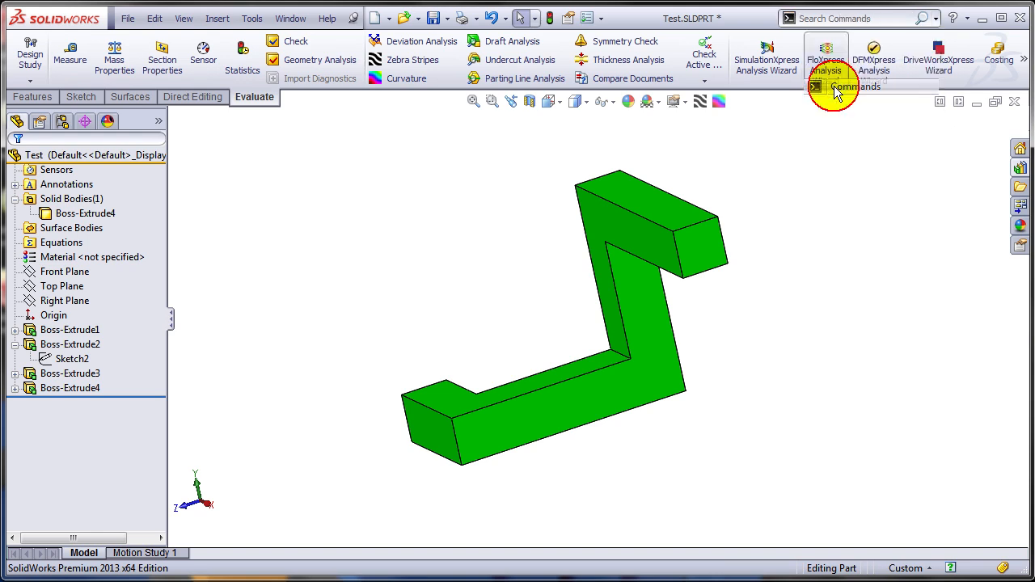
text(ce)
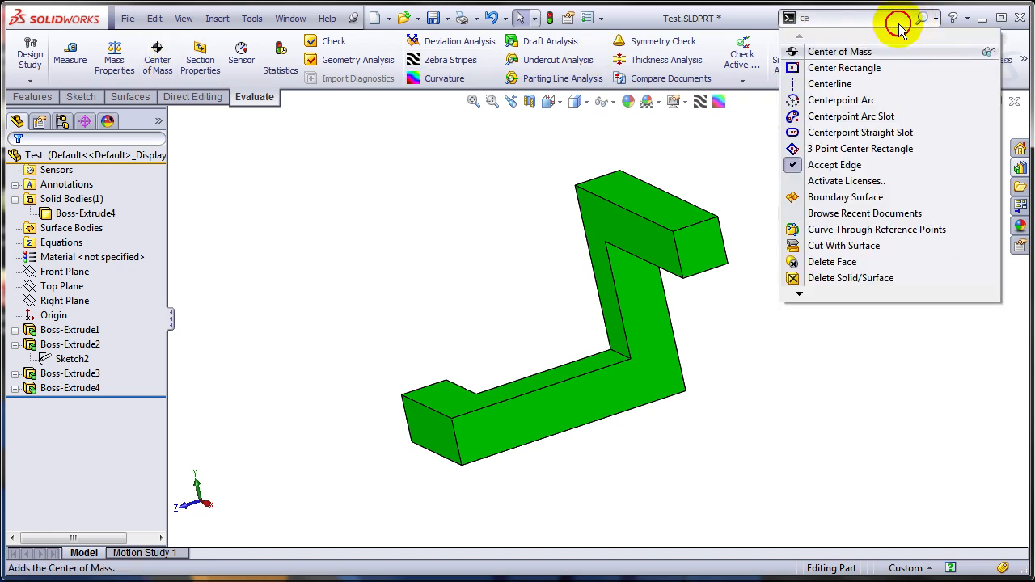
click(839, 50)
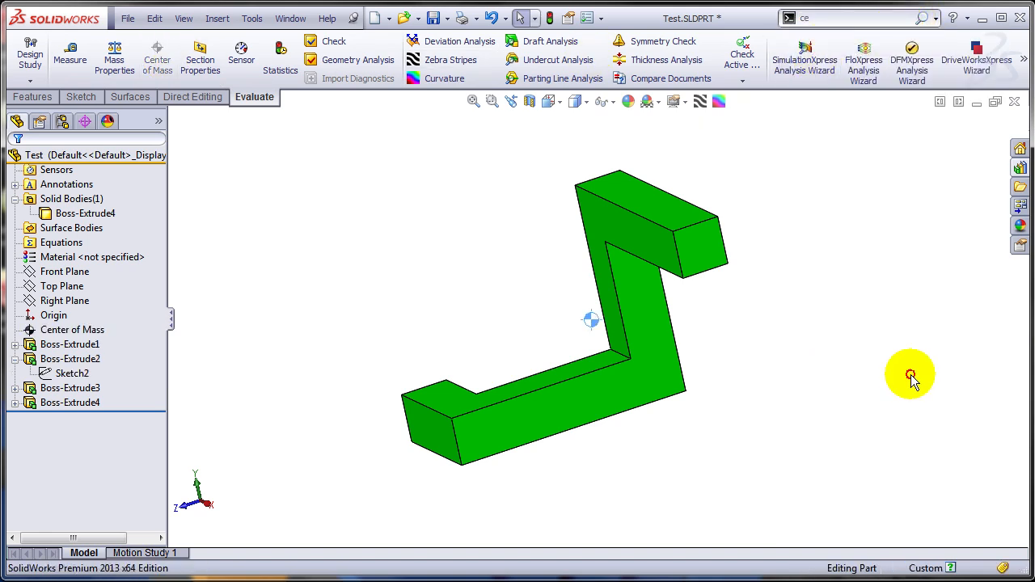
mouse_move(590, 320)
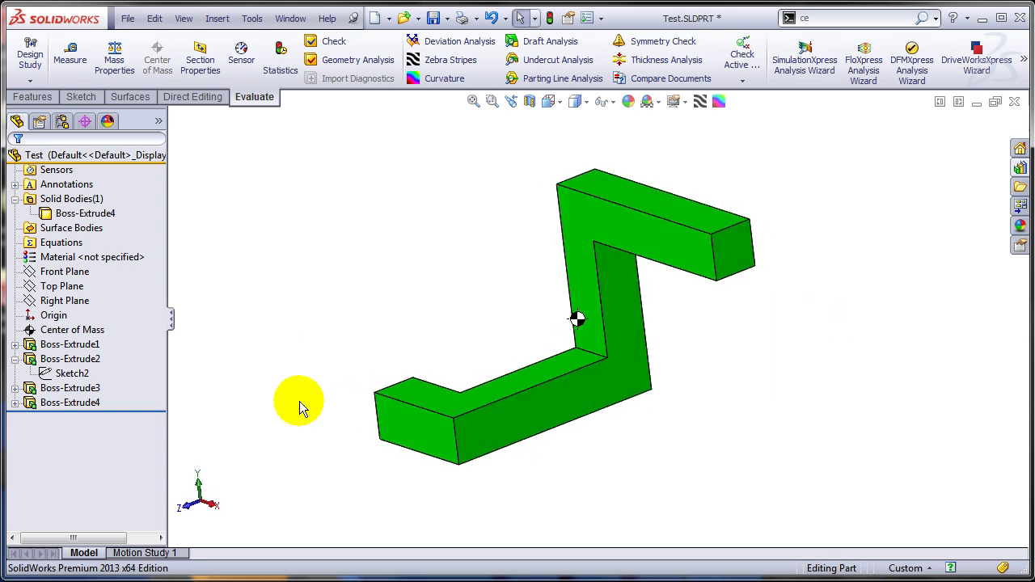
Roll back before Boss-Extrude2 and add center of mass reference points at earlier part stages
click(54, 314)
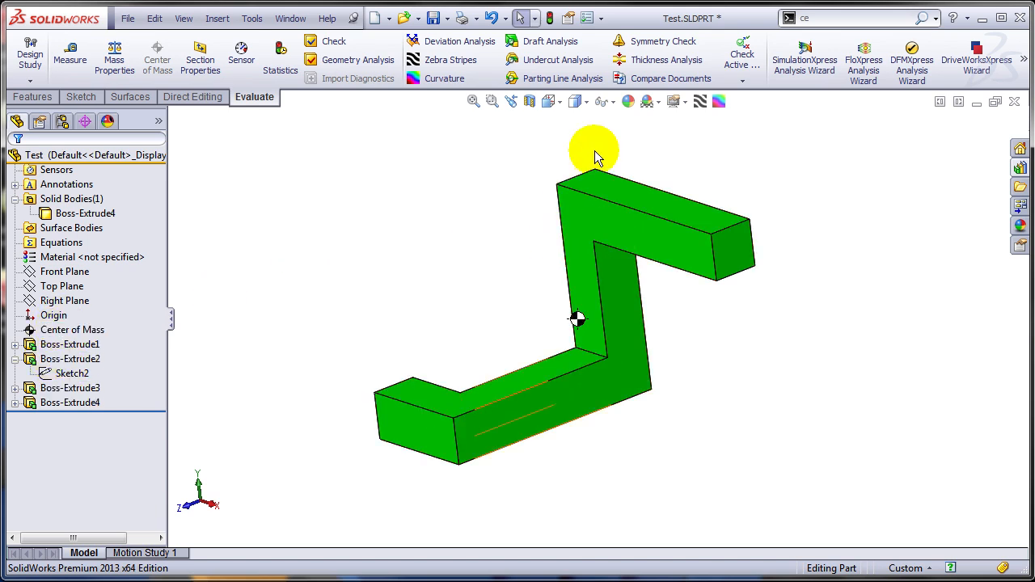
right_click(70, 359)
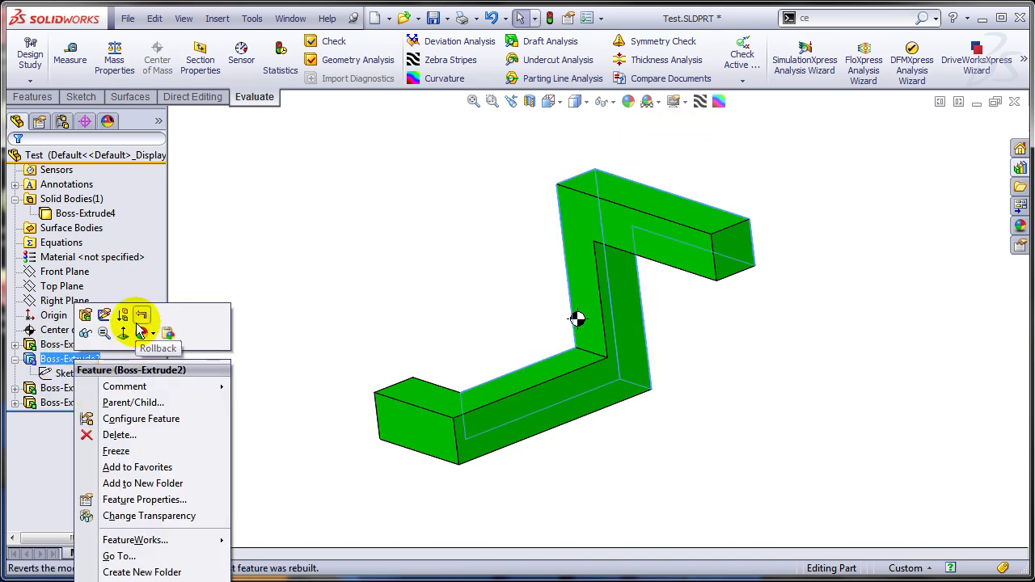
click(142, 315)
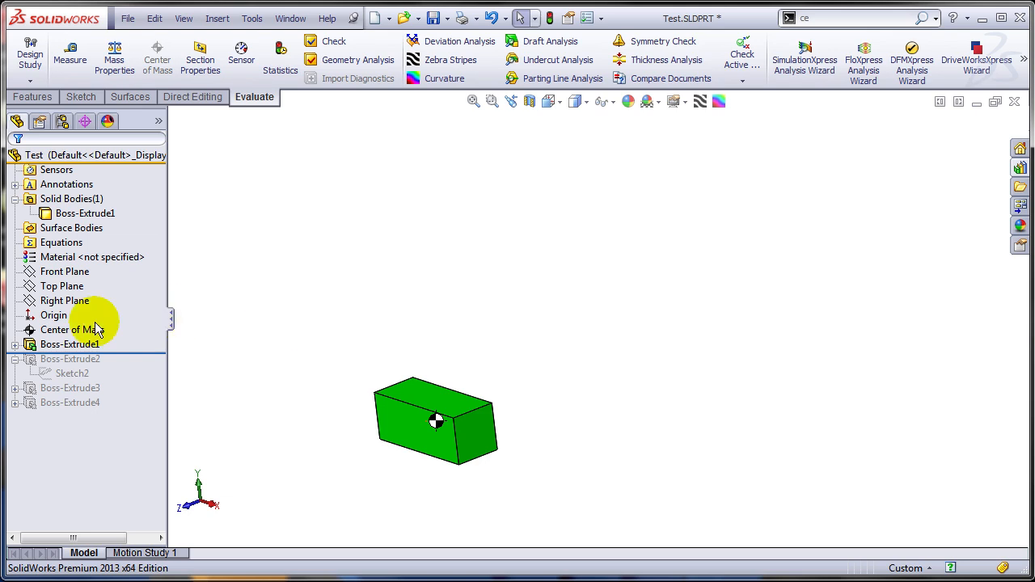
right_click(73, 330)
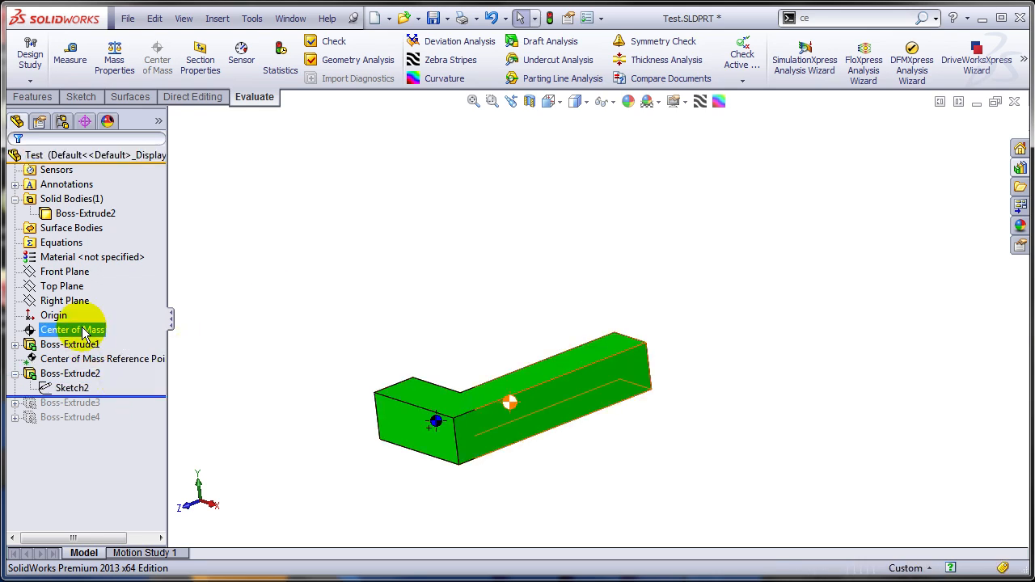
click(97, 359)
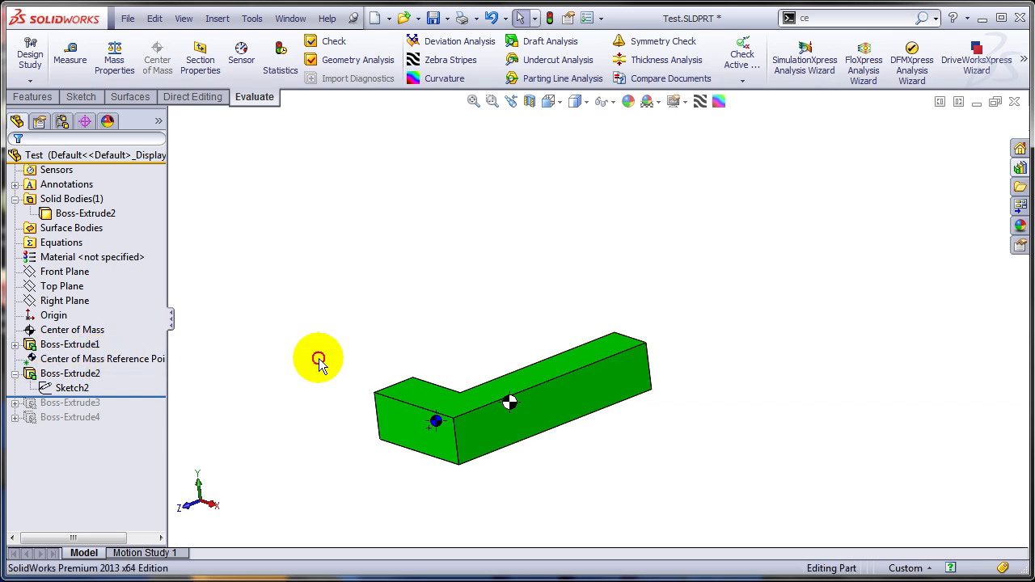
right_click(71, 330)
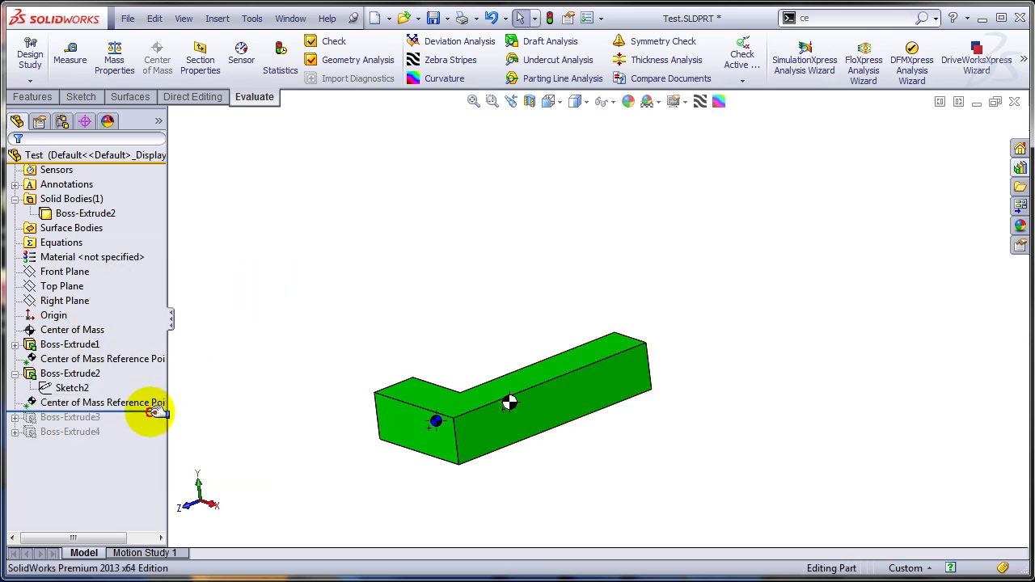
right_click(70, 417)
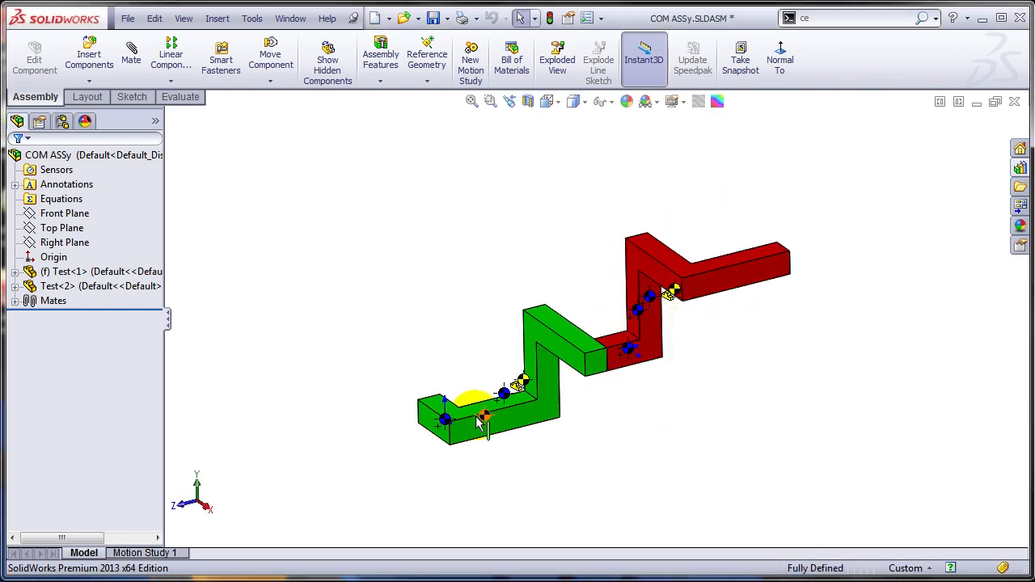
mouse_move(678, 304)
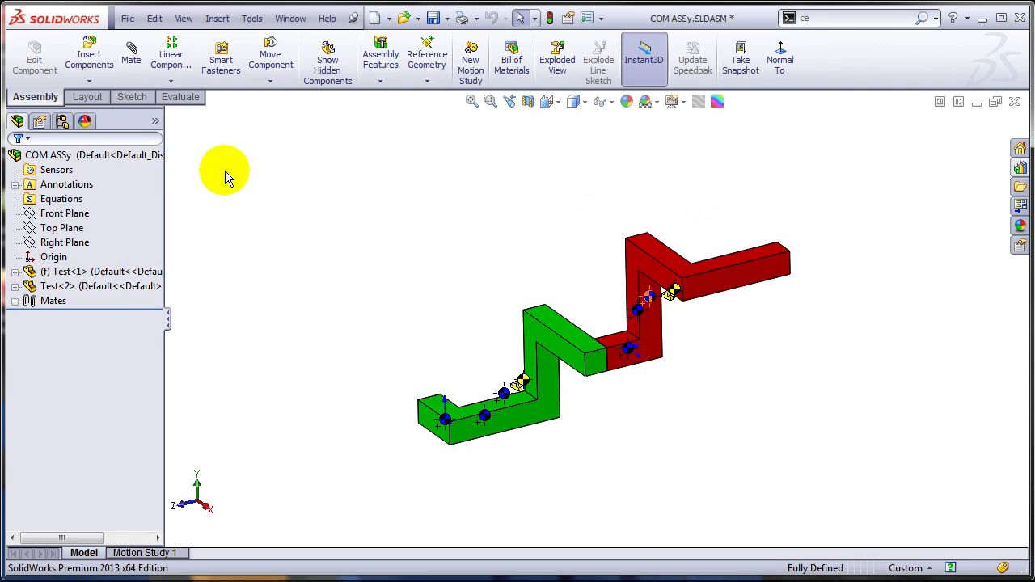
Open the green Test component on its own from the assembly
click(180, 97)
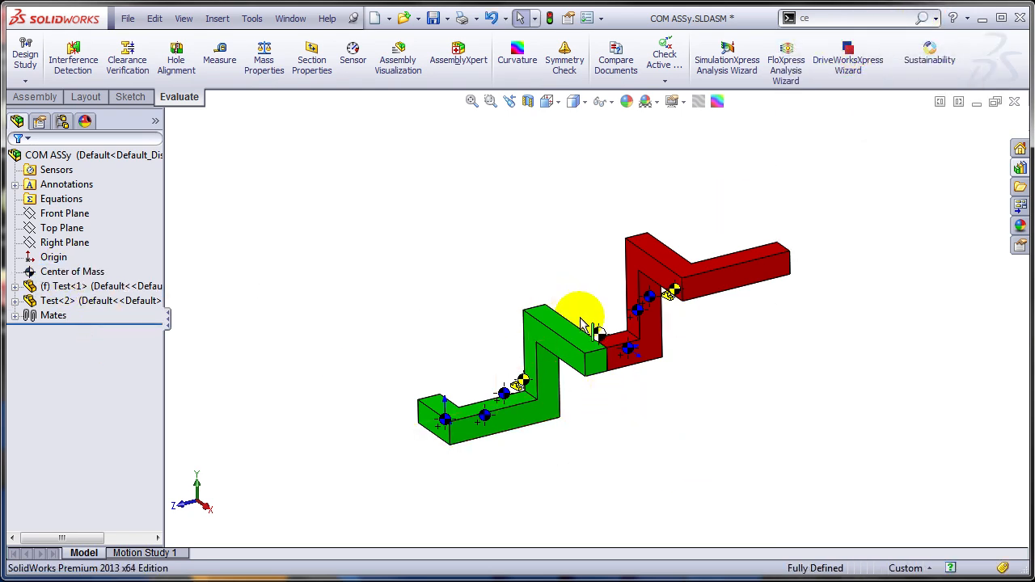
right_click(71, 272)
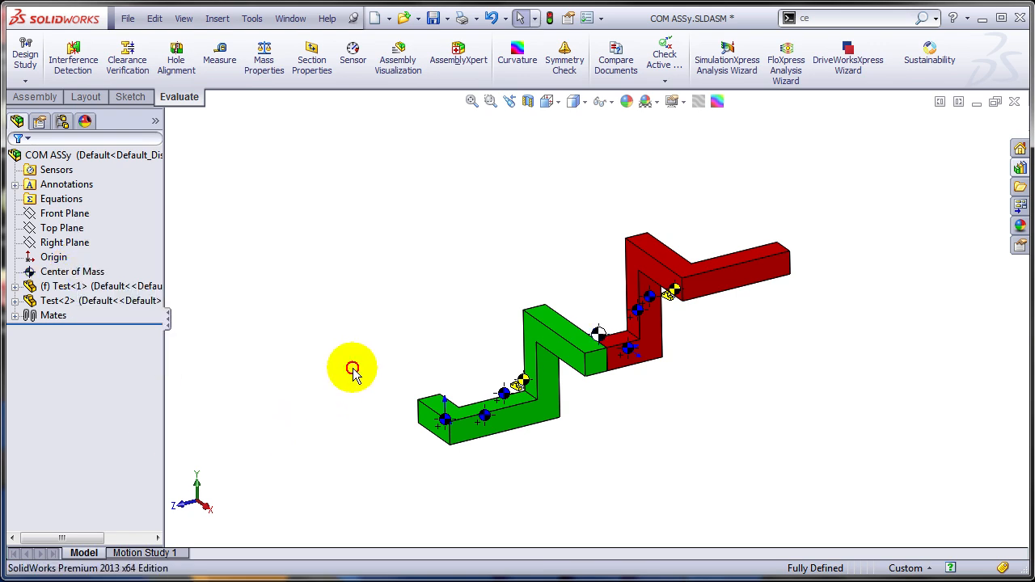
mouse_move(315, 369)
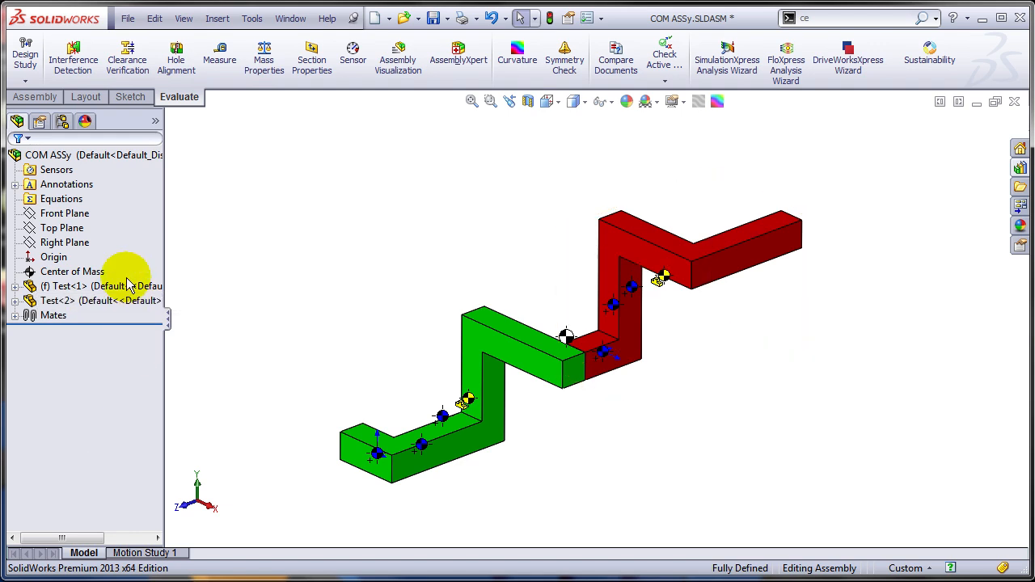
mouse_move(654, 482)
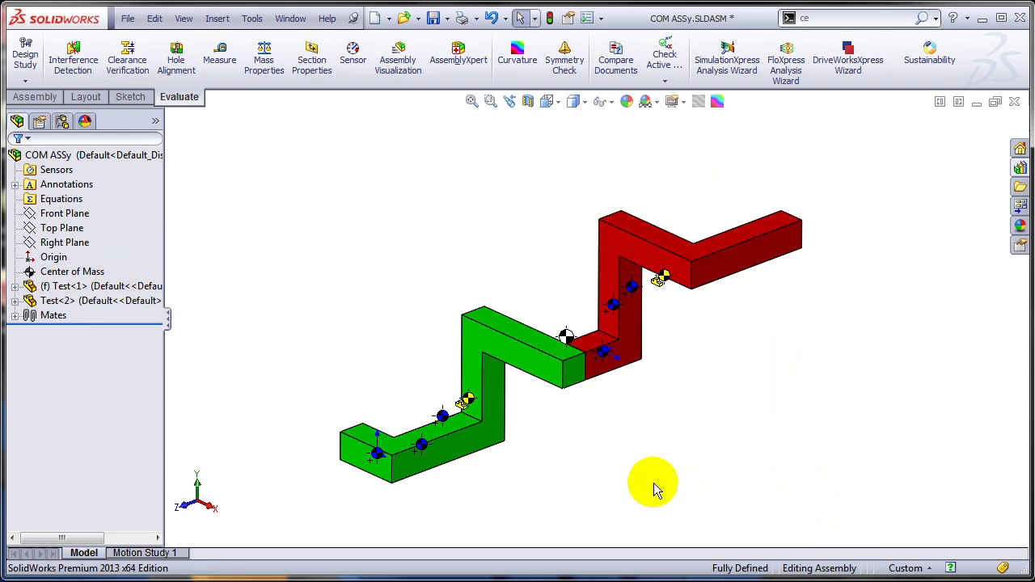
mouse_move(359, 362)
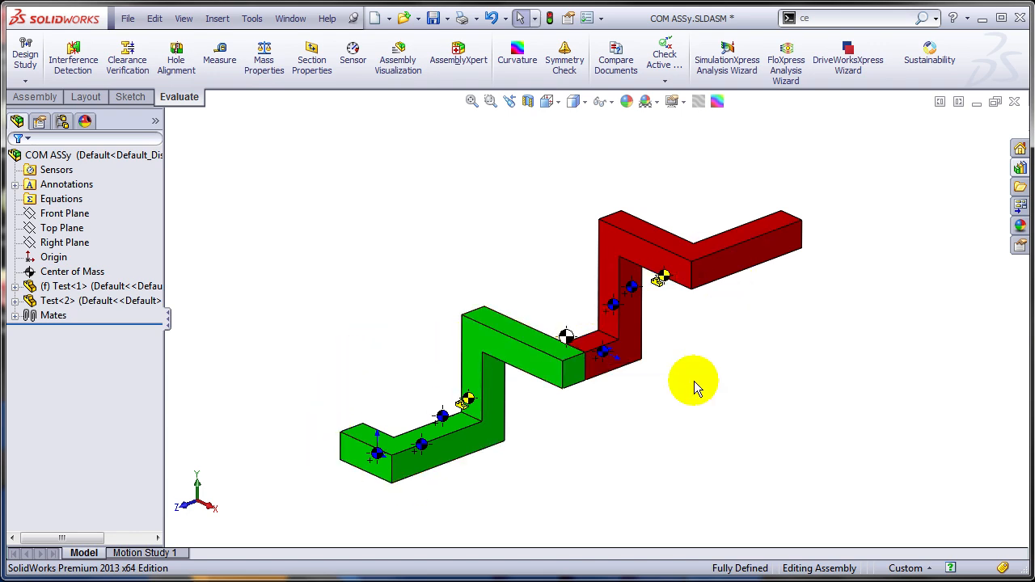
mouse_move(697, 461)
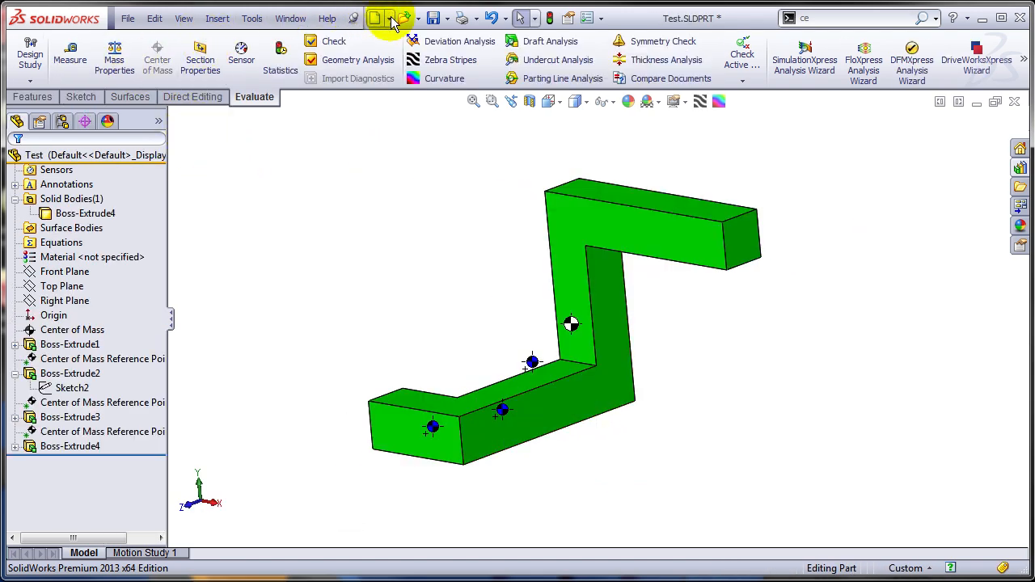
Make a drawing from the part, place the front view and set the sheet scale to 1:4
click(375, 18)
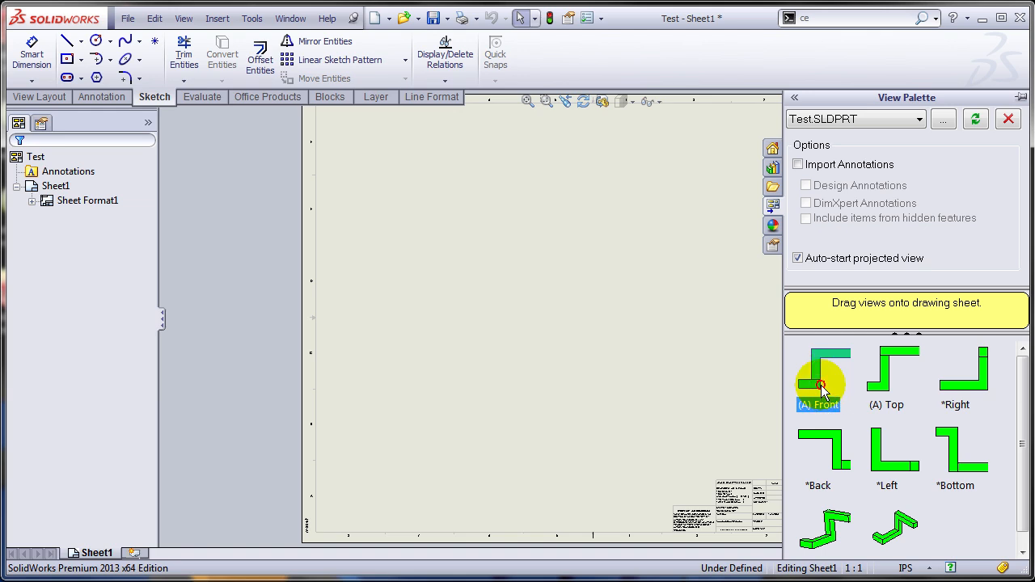
drag(819, 375, 682, 358)
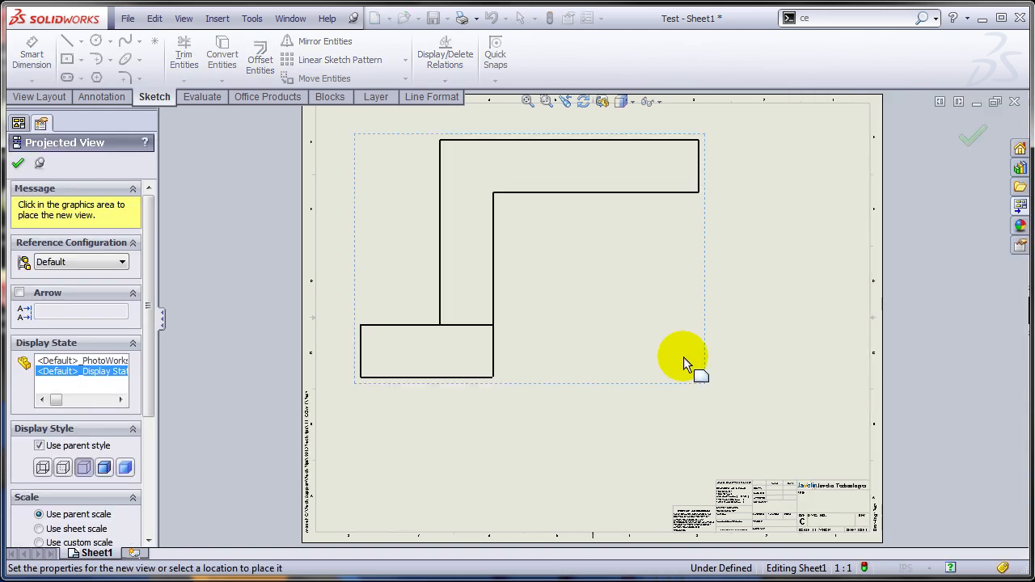
right_click(682, 359)
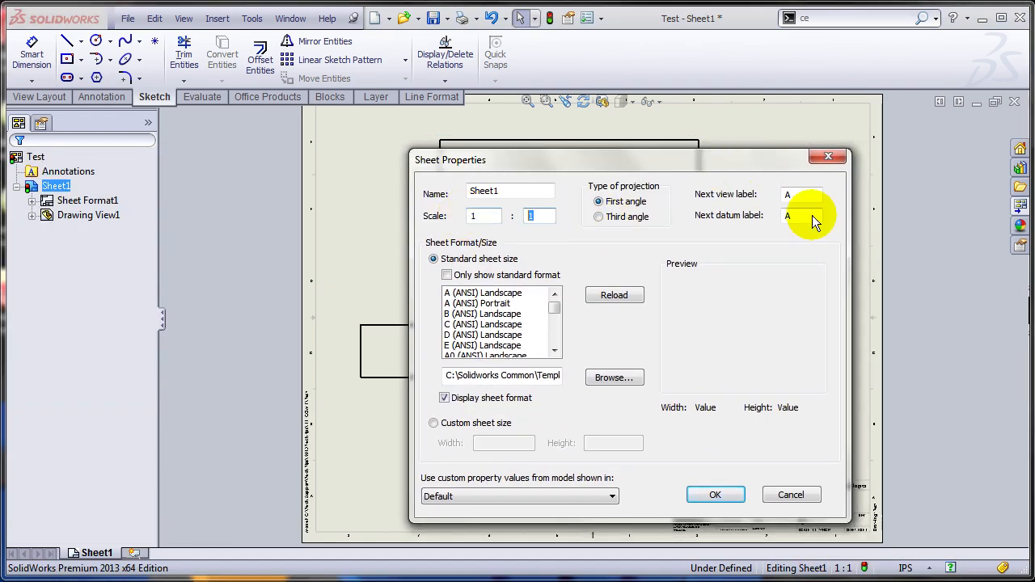
click(715, 495)
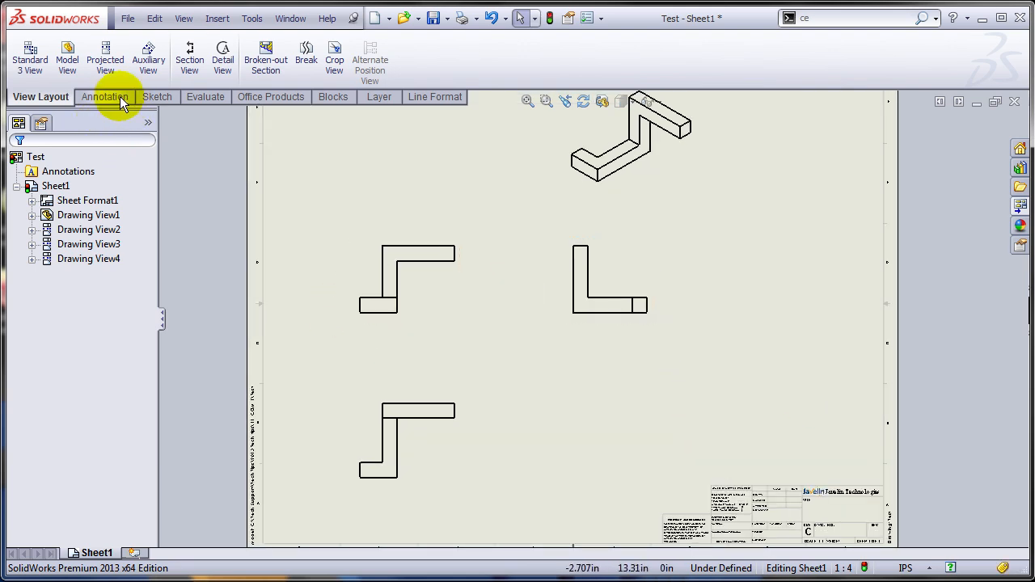
Import Center of Mass marks from the entire model into all views with Model Items
click(104, 97)
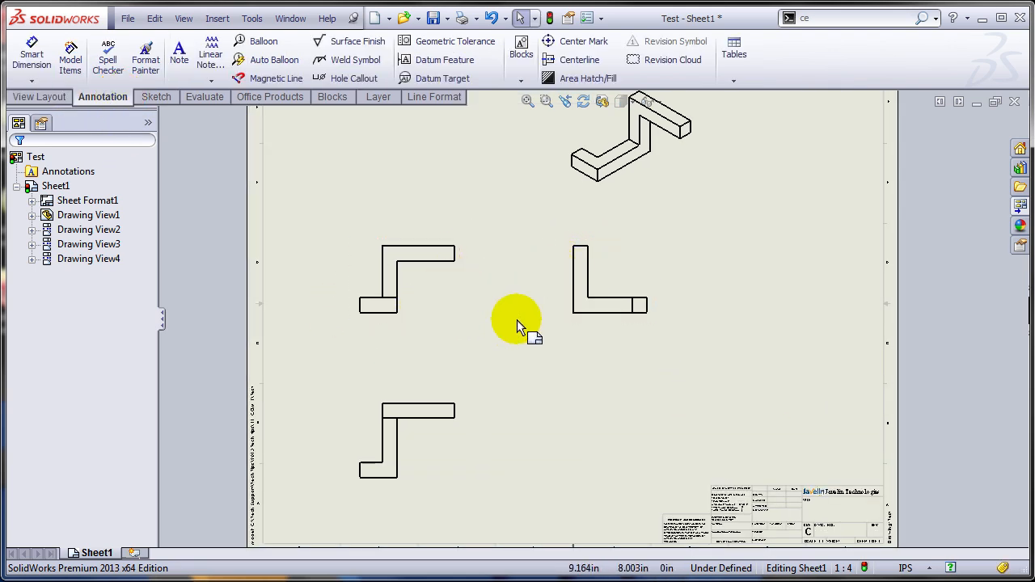
mouse_move(71, 56)
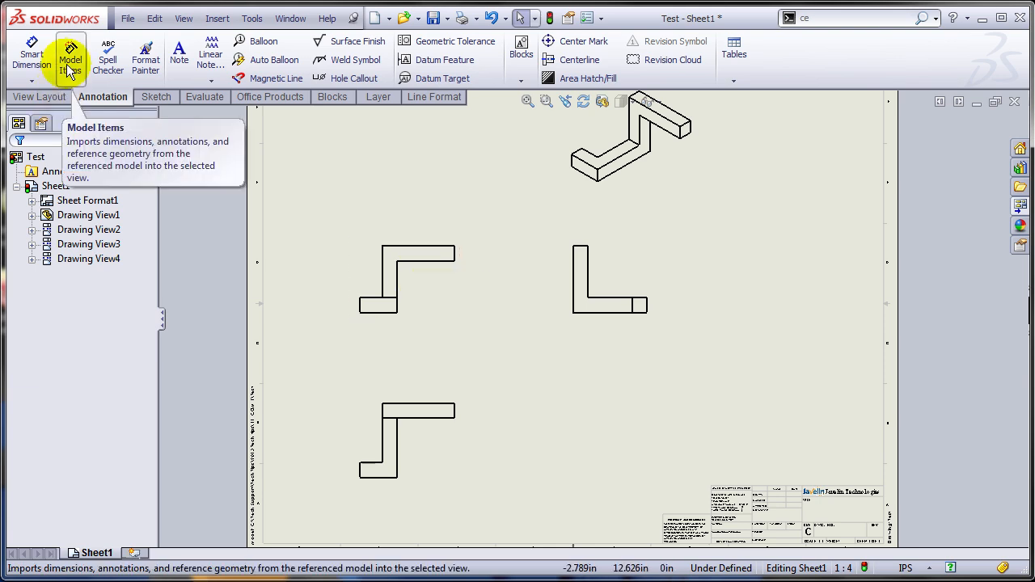
click(70, 56)
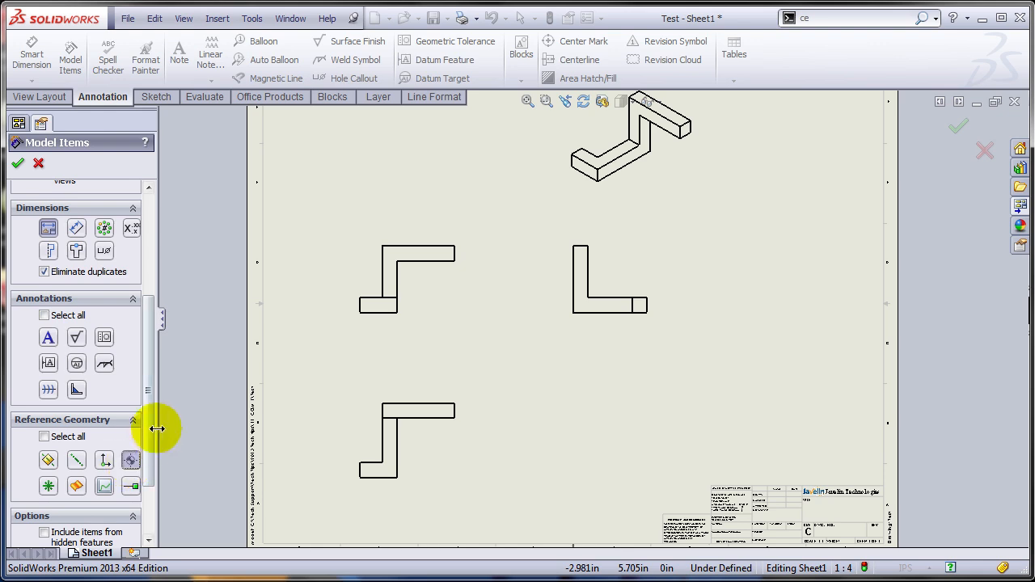
click(87, 307)
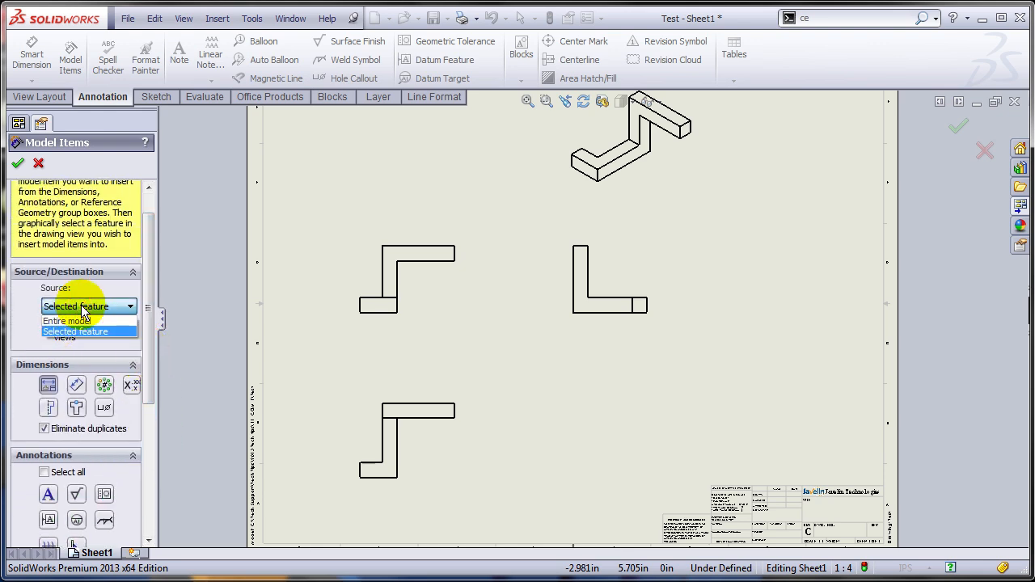
click(65, 320)
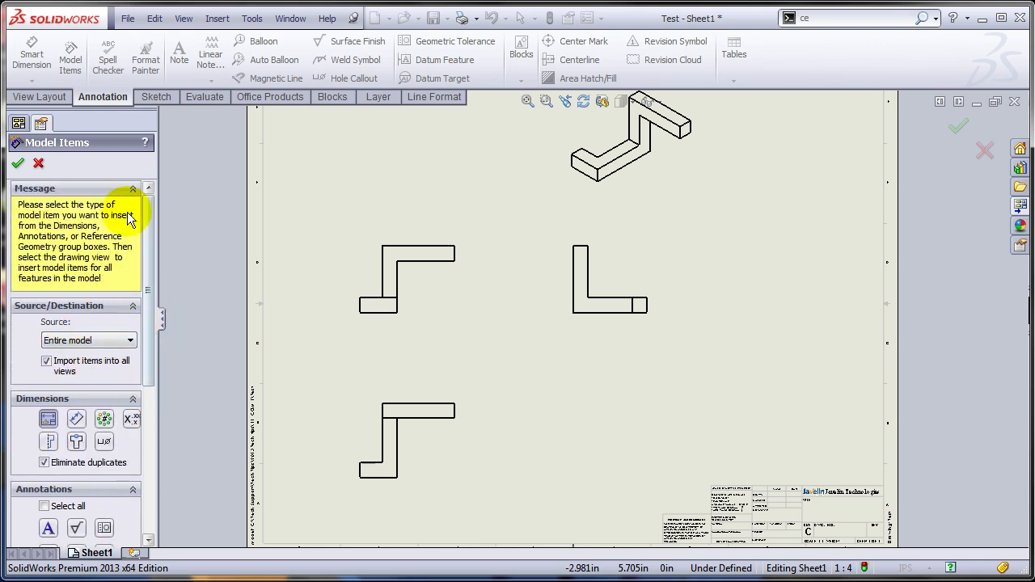
click(18, 162)
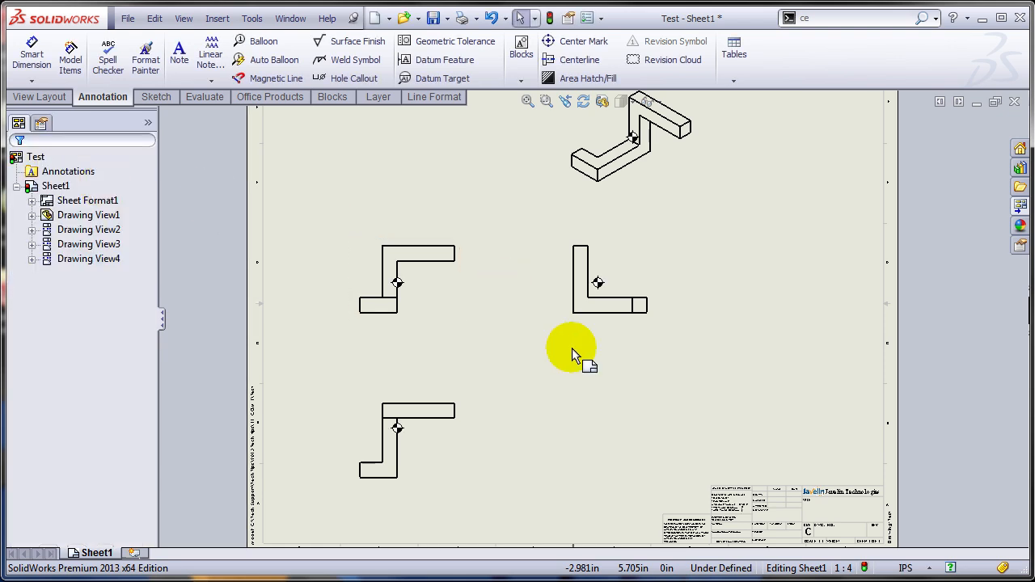
click(30, 55)
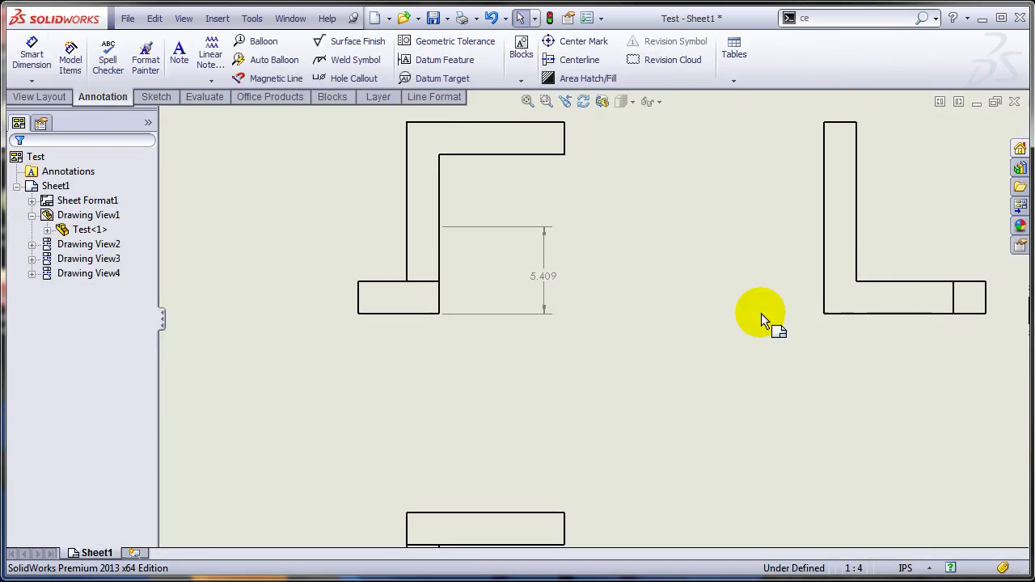
mouse_move(673, 386)
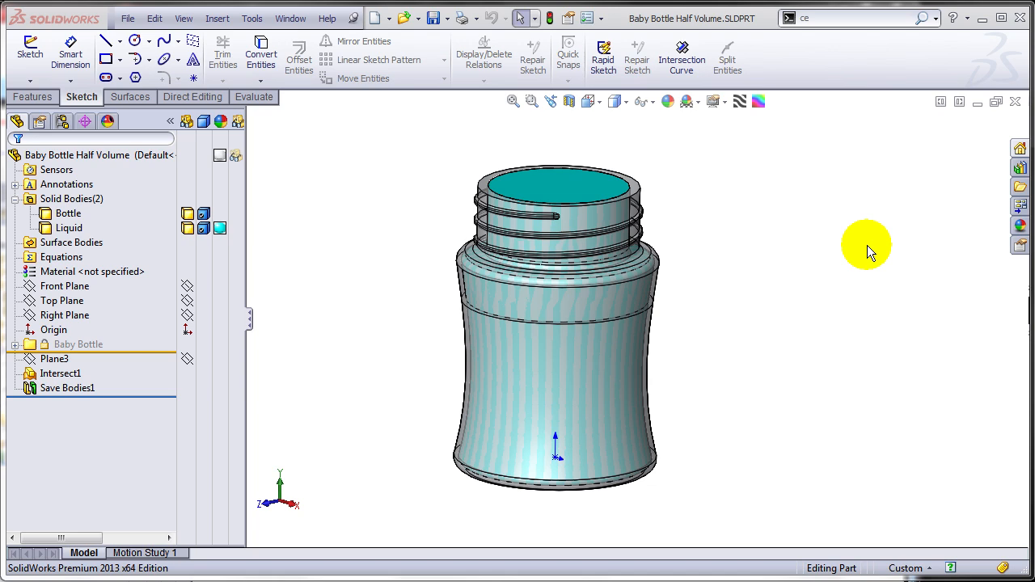
Highlight the Bottle and Liquid solid bodies in turn to inspect each one
right_click(70, 226)
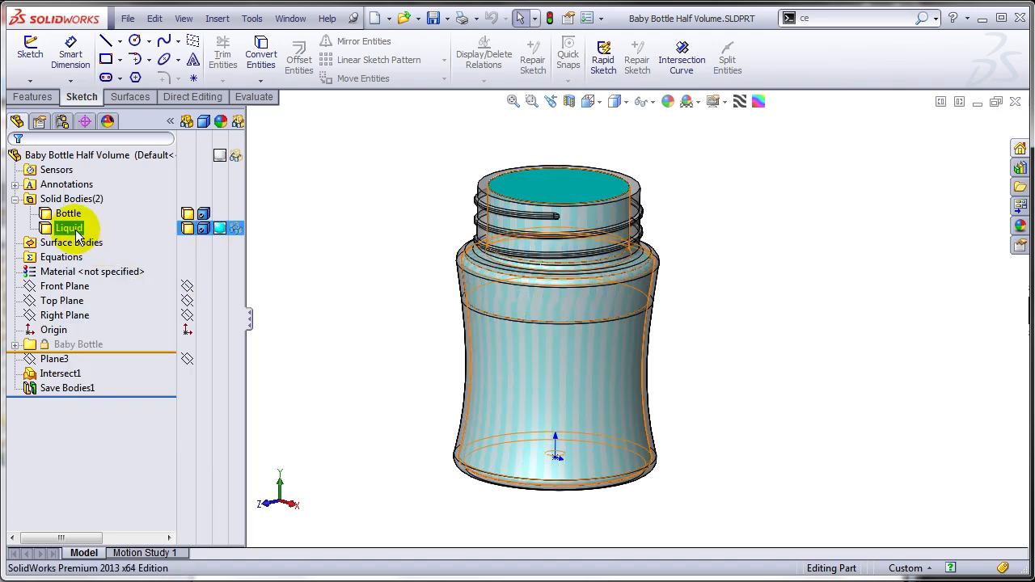
click(68, 214)
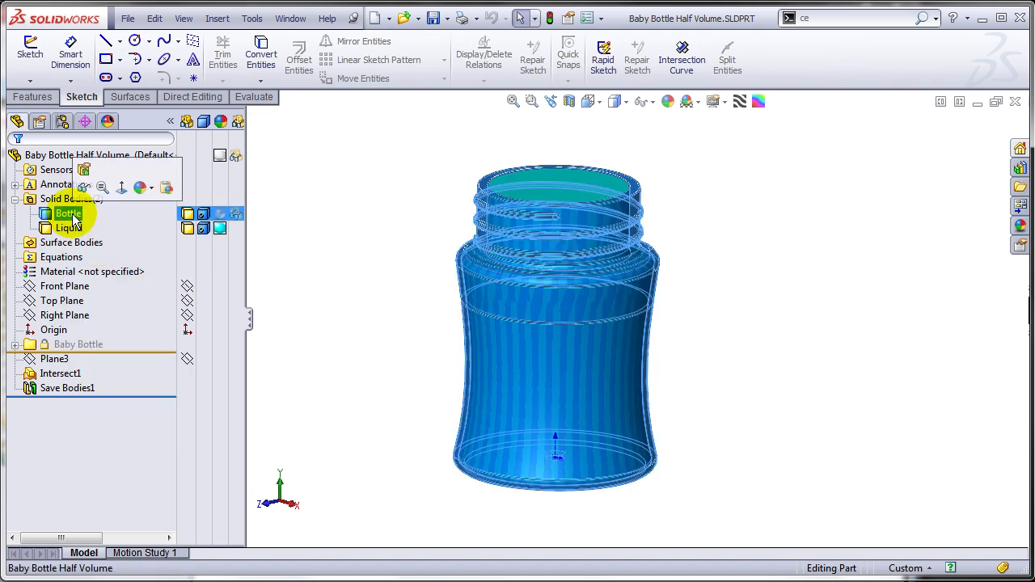
click(69, 227)
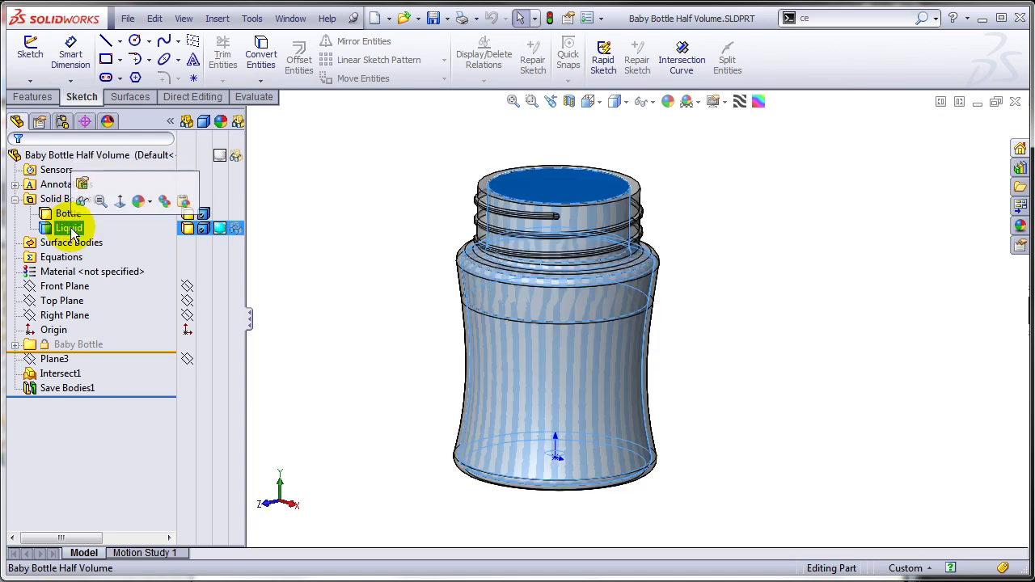
click(62, 299)
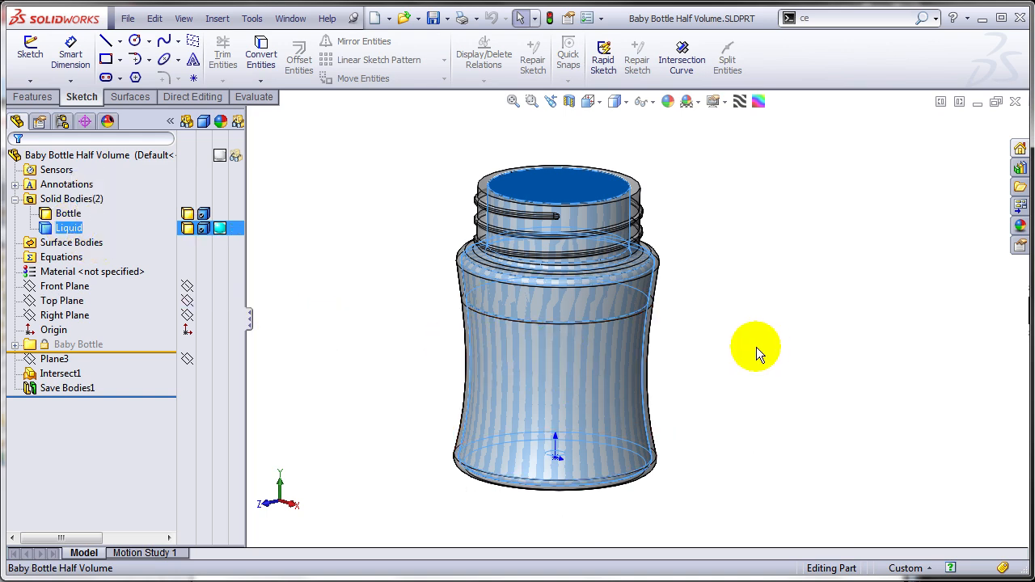
mouse_move(719, 340)
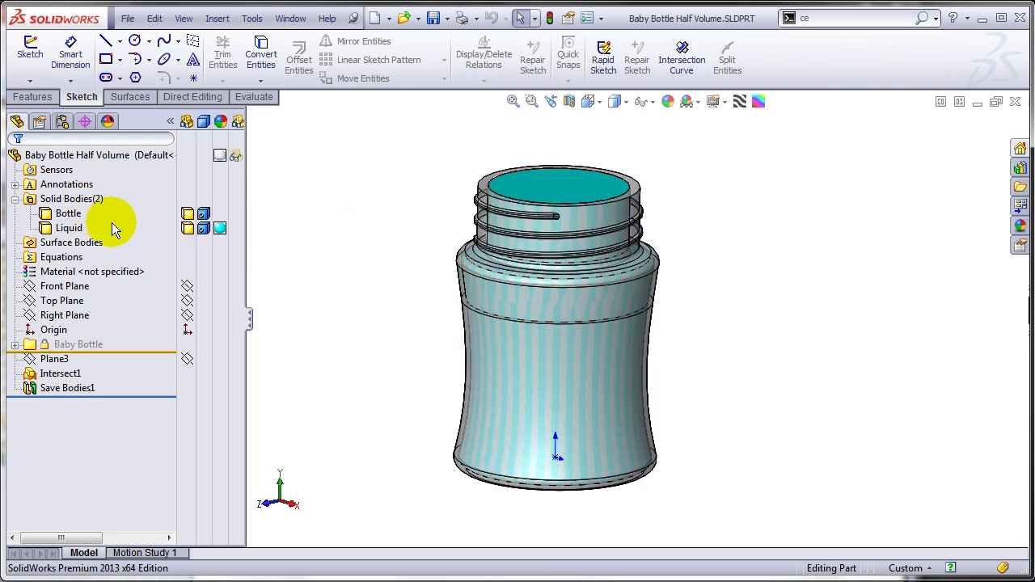
click(69, 227)
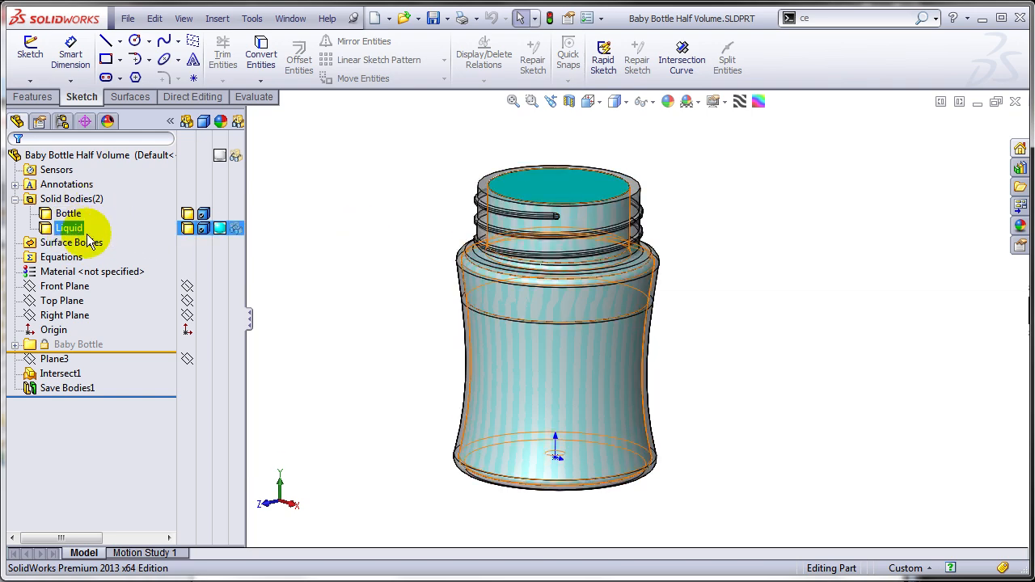